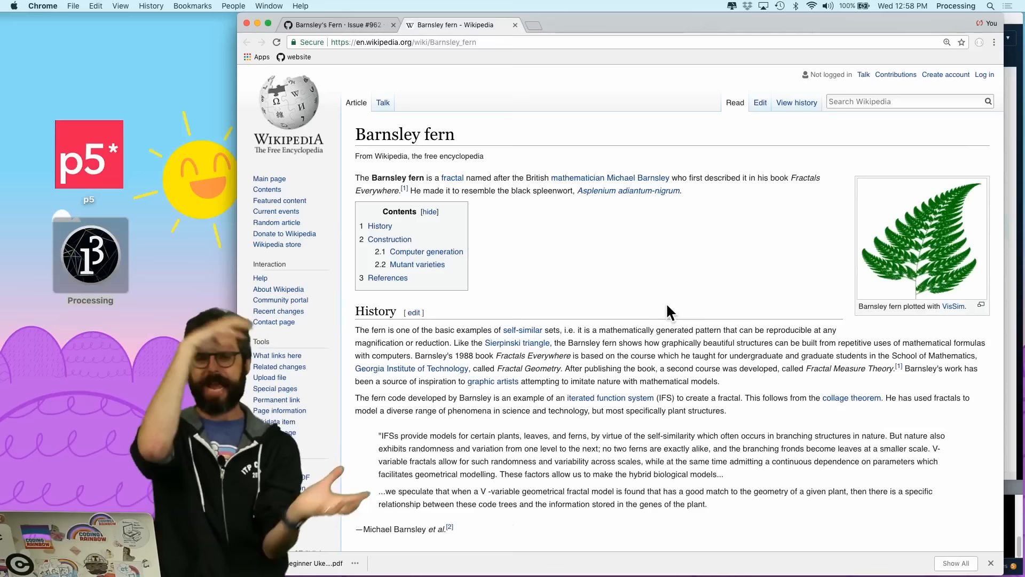
- Scroll the Barnsley fern article down to the four transformation matrices f1–f4
scroll("down", 3)
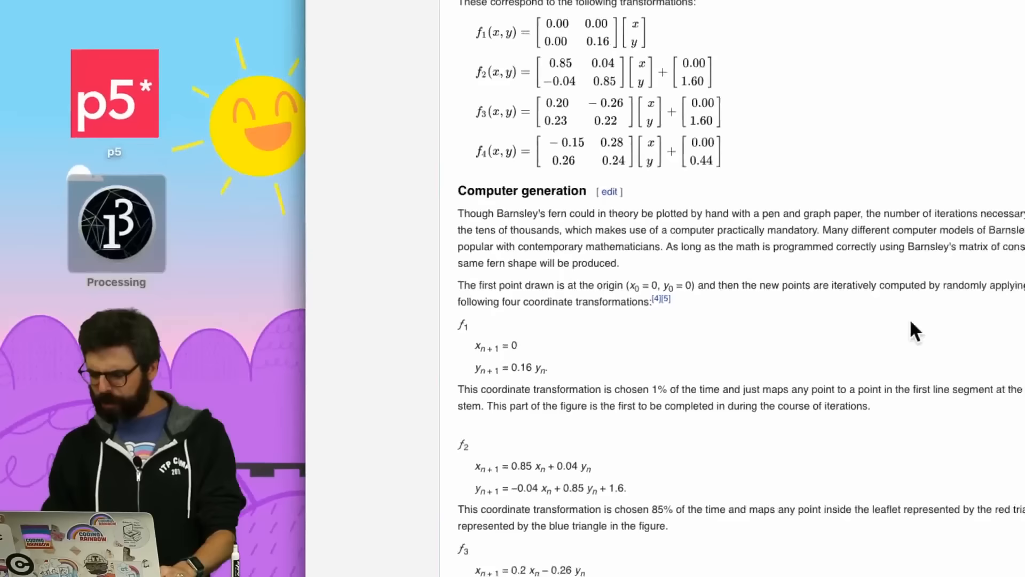
scroll("down", 3)
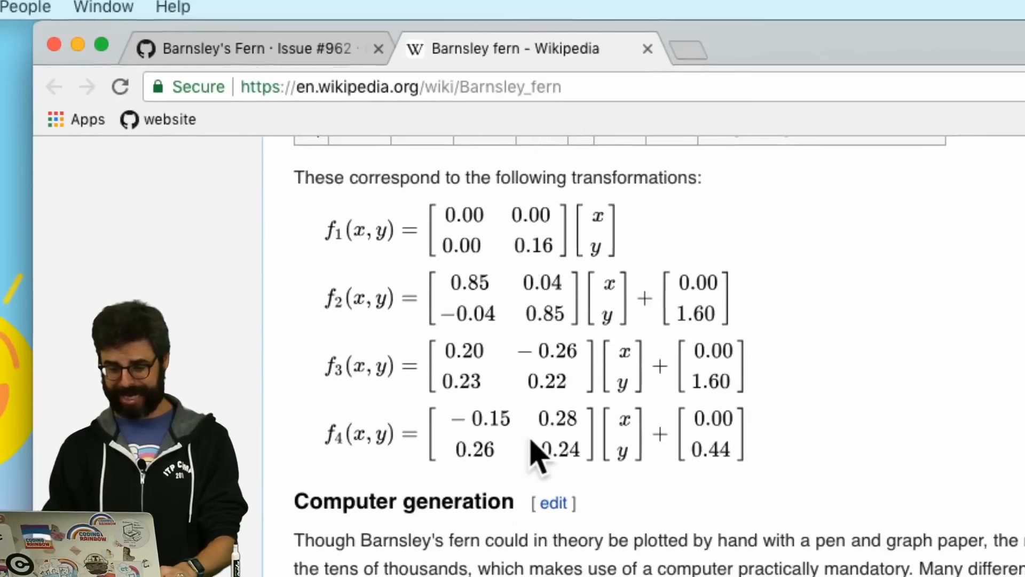
- Scroll into Computer generation to read the f1–f3 equations and their percentages, such as 85% and 7%
scroll("down", 3)
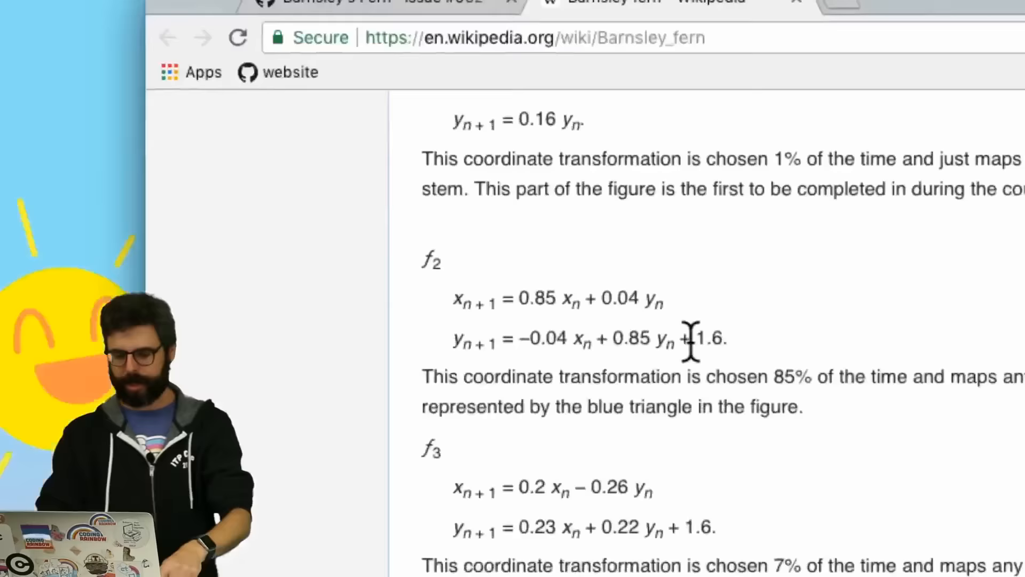
- Scroll up in barnsley_fern to the 600×600 setup and empty draw function
scroll("up", 3)
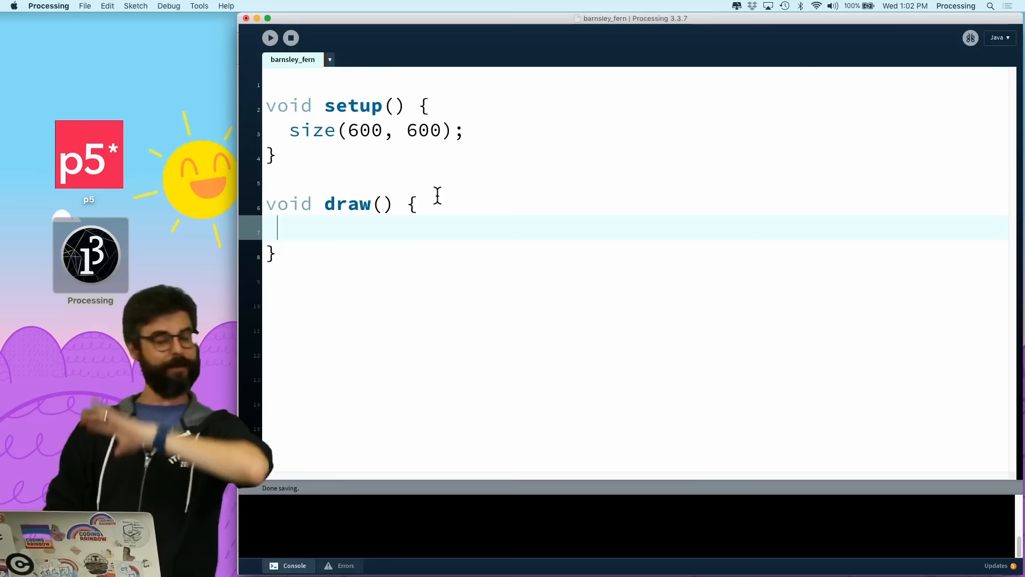
- Declare x and y as 0 and draw them with background(0), stroke(255), strokeWeight(8), point(x, y)
type("background(0);")
type("strokeWei")
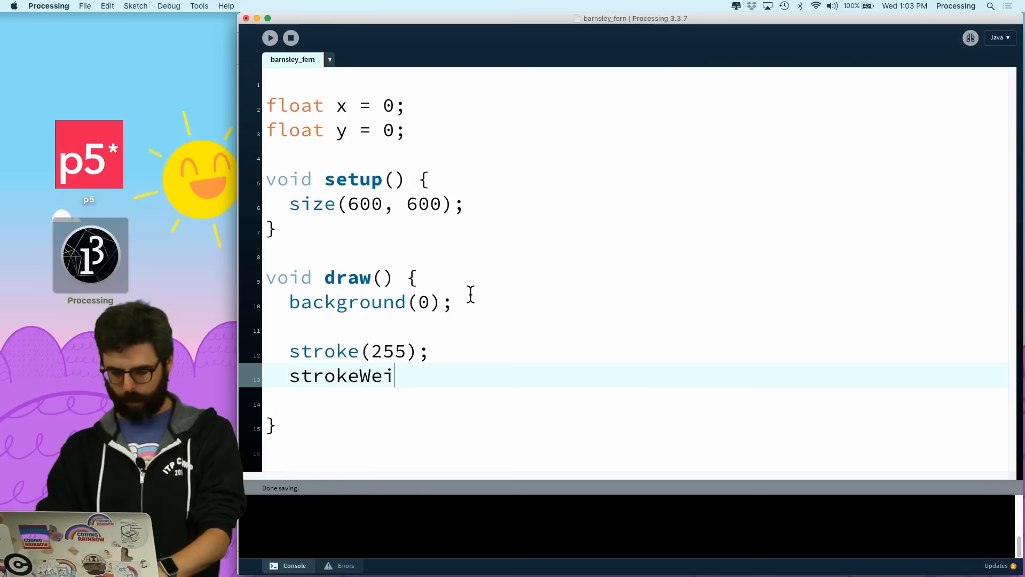
type("ght(8);")
left_click(637, 404)
type("point(x,y);")
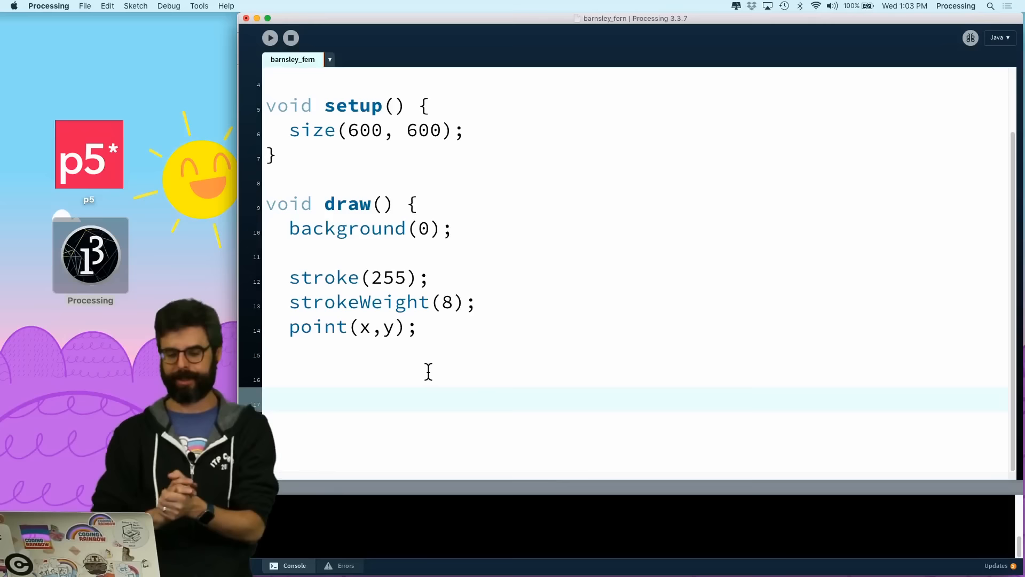
- Write nextX = 0.85*x + 0.04*y and nextY = -0.04*x + 0.85*y + 1.6 in draw()
type("float nextX")
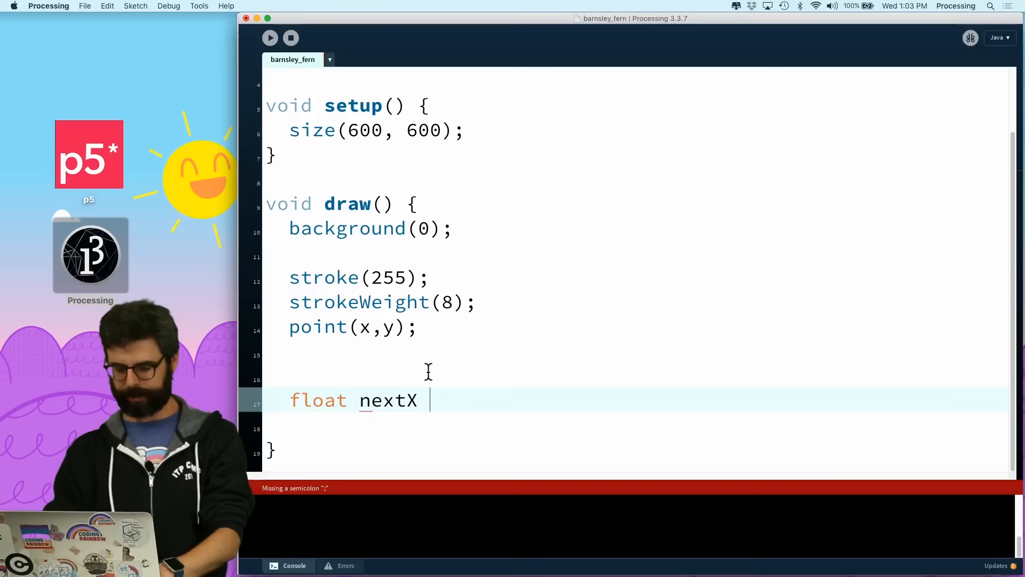
type("= a * x + b")
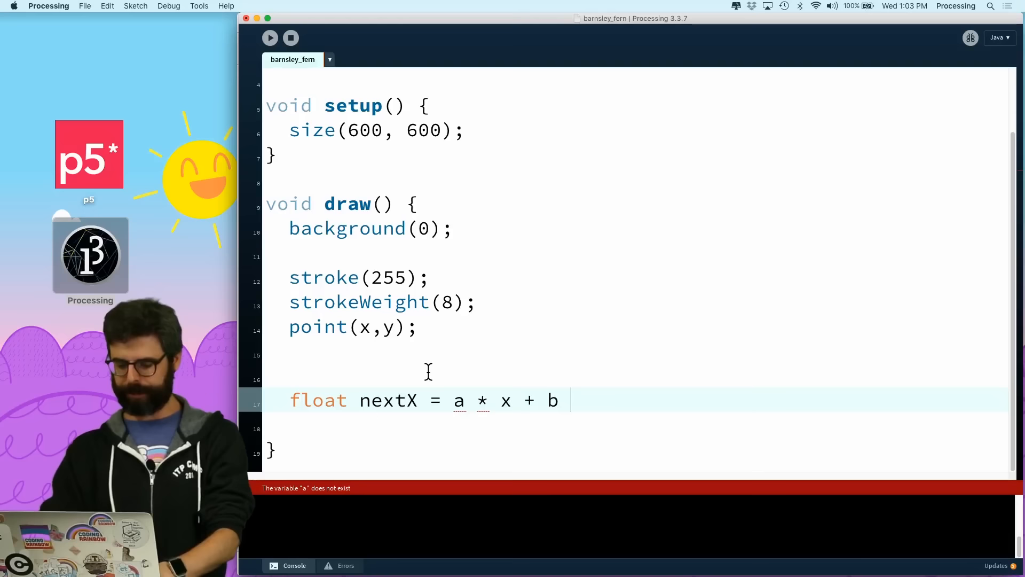
key("cmd+tab")
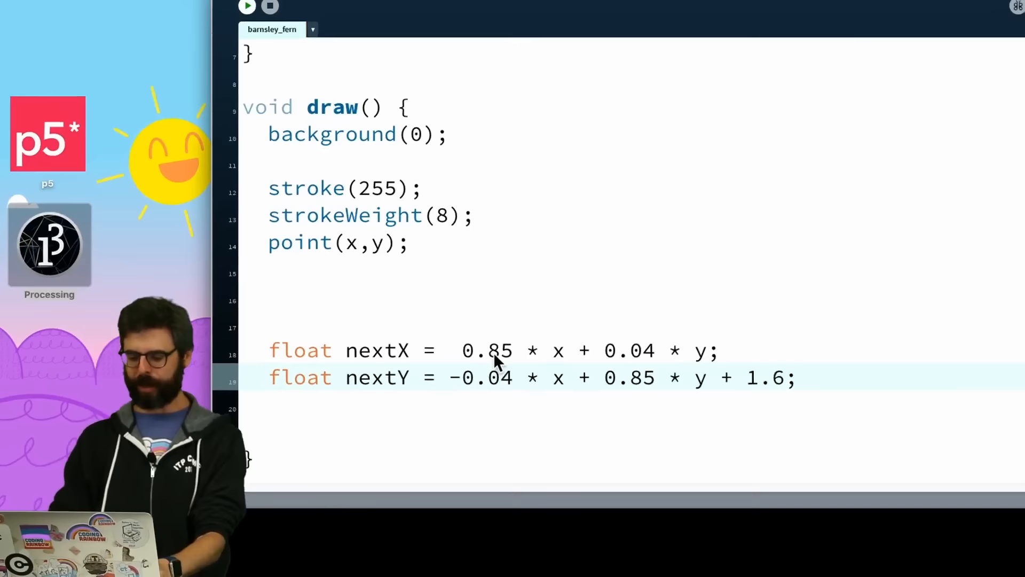
type("x = nextX;")
type("y = nextY;")
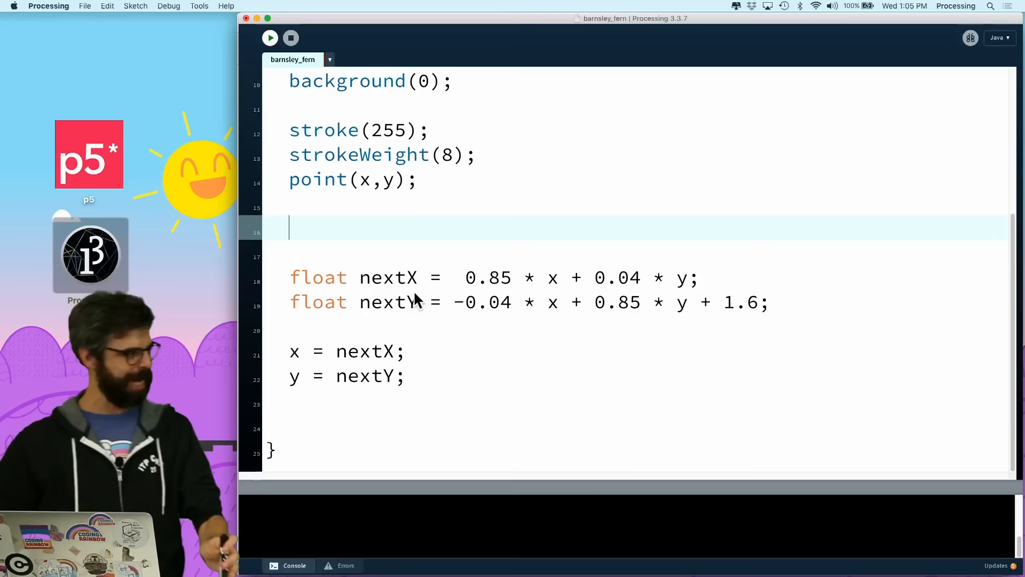
- Map x into px with map(x, -1, 1, 0, …) and add println(x, y) below the updates
type("float px = map(x,-1,1,0")
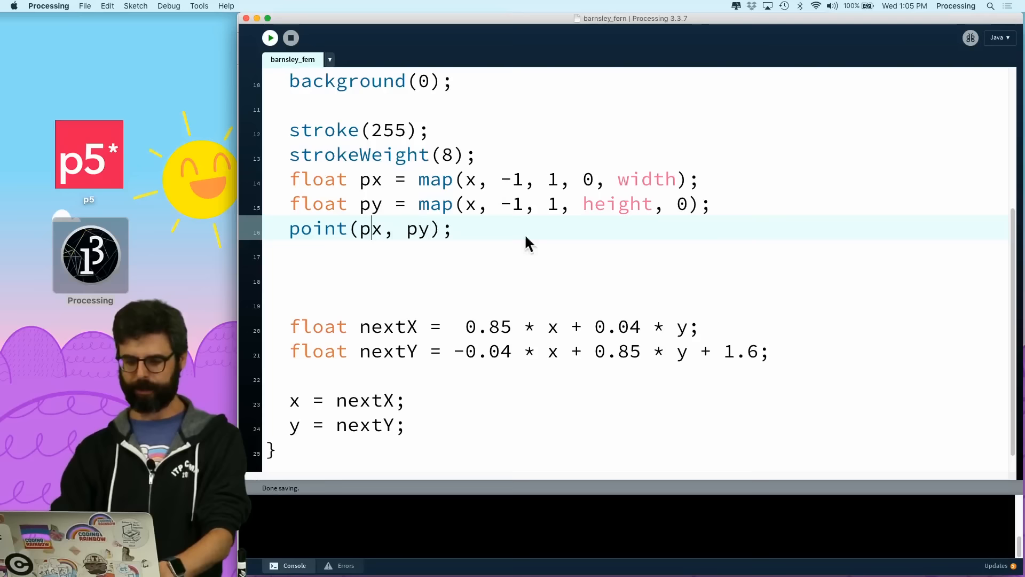
left_click(269, 37)
type("y")
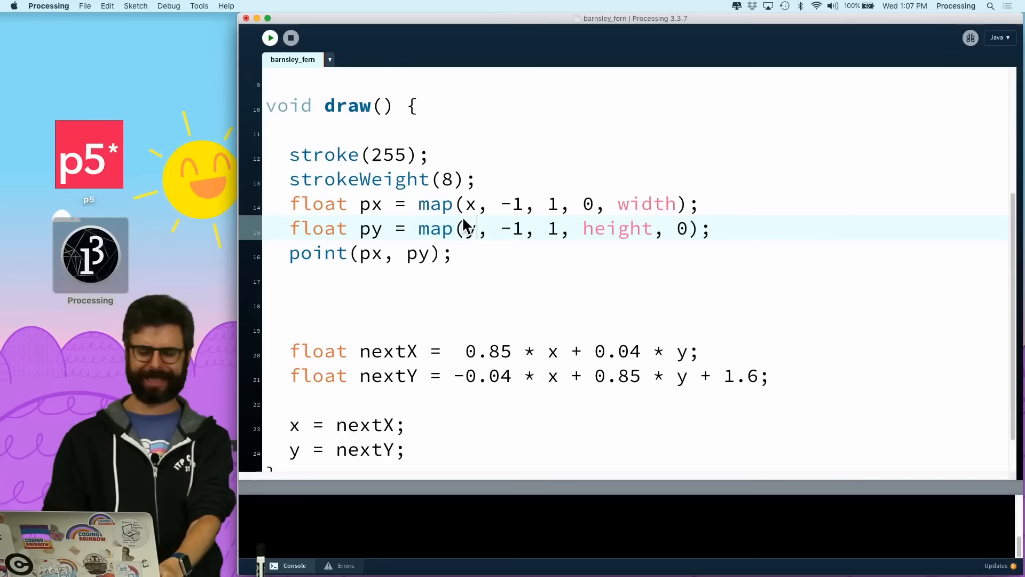
left_click(270, 37)
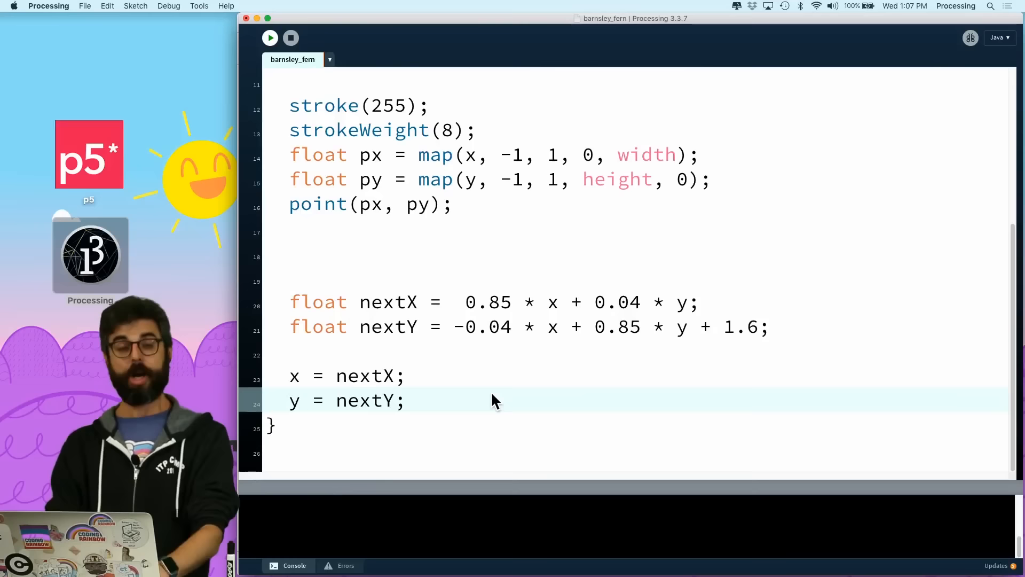
type("println(x,y);")
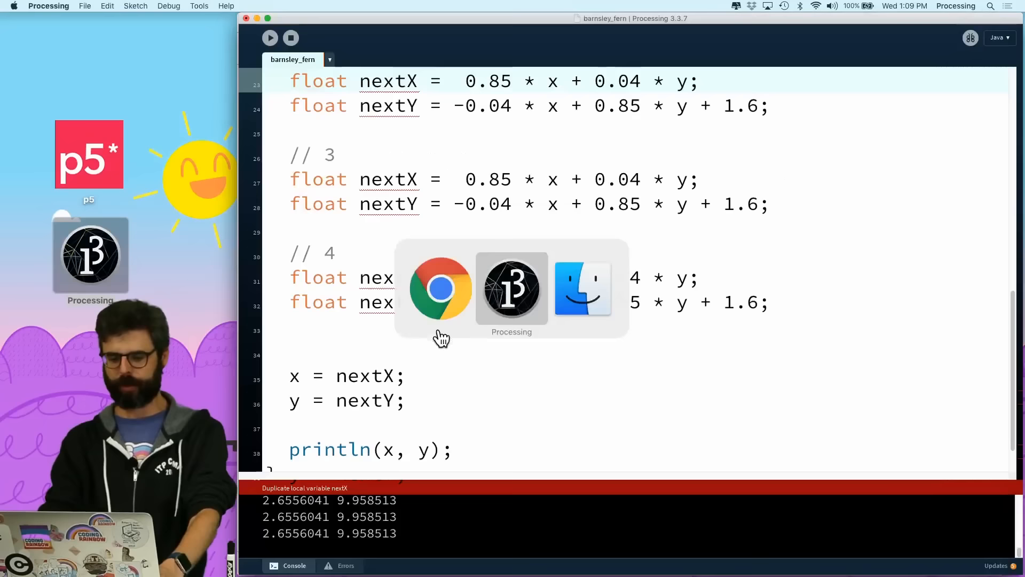
- Switch to Chrome's Barnsley fern article showing the f1–f4 equations and percentages
left_click(440, 287)
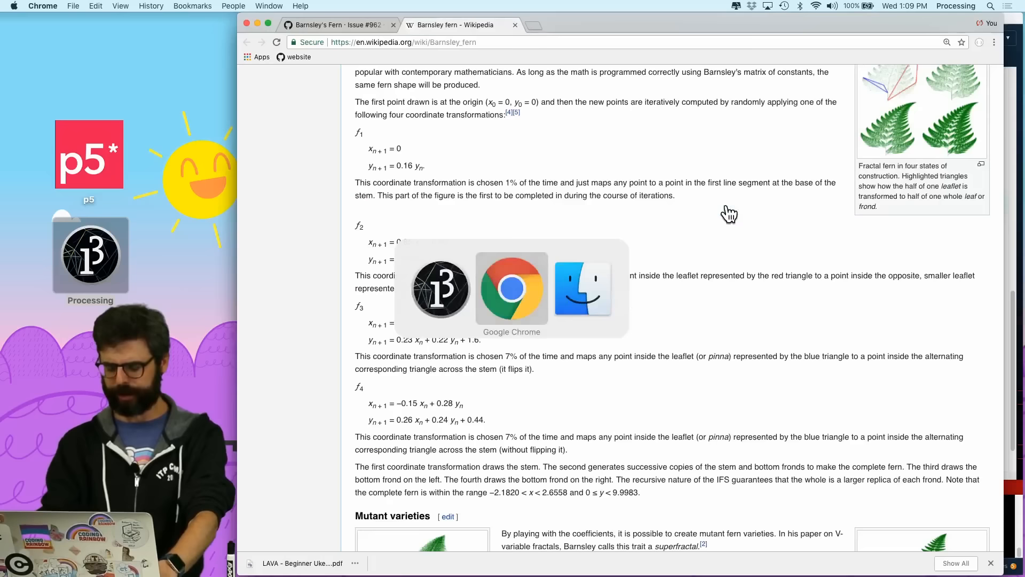
- Focus the Wikipedia fern article to read the f1–f4 transformation coefficients
left_click(440, 289)
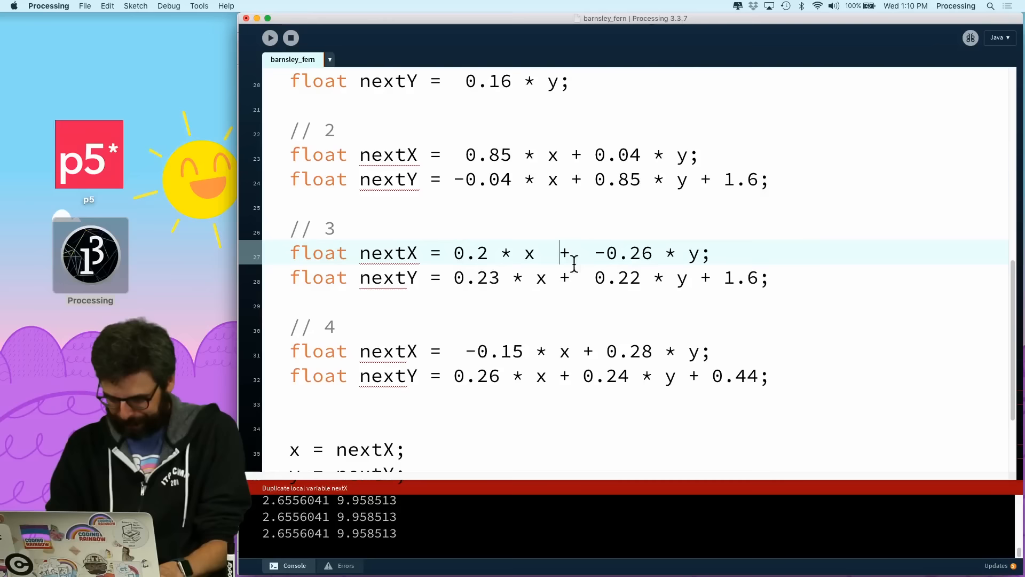
- Edit the third transformation block's nextX equation to match its f3 coefficients
left_click(703, 376)
type("float nextX;")
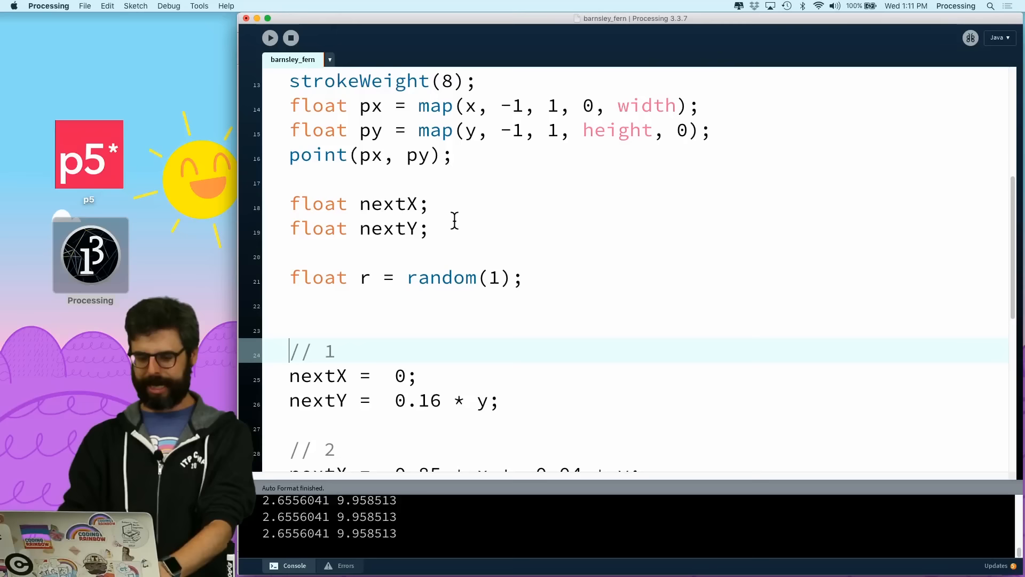
- Wrap the transformation blocks in if (r < 0.25) and else if (r < 0.5) branches
type("if (r < 0.25) {")
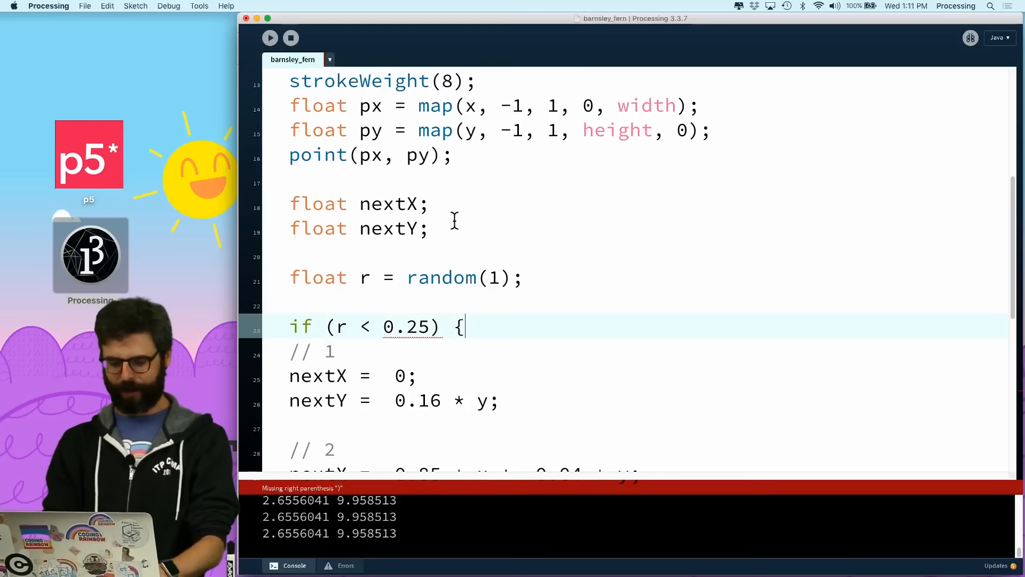
type("} else if (r < 0.5) {")
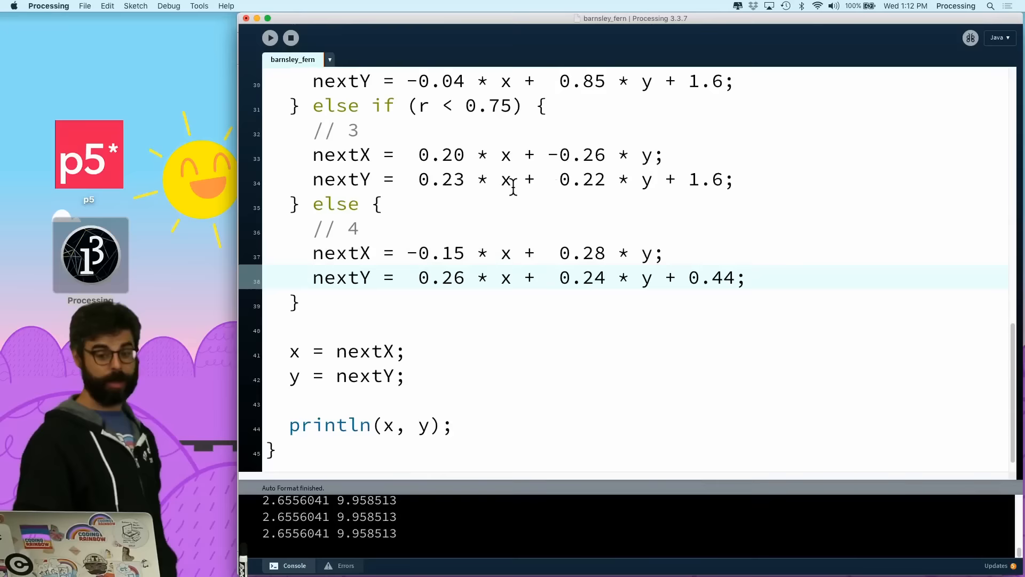
left_click(270, 37)
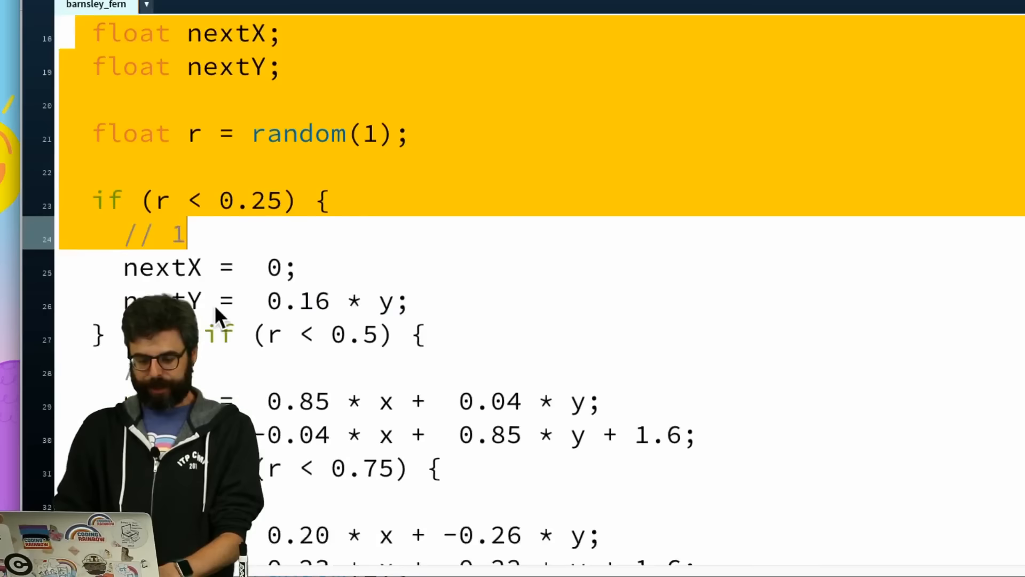
- Move the drawing code into drawPoint() and the transform code into nextPoint(), both called from draw()
scroll("down", 3)
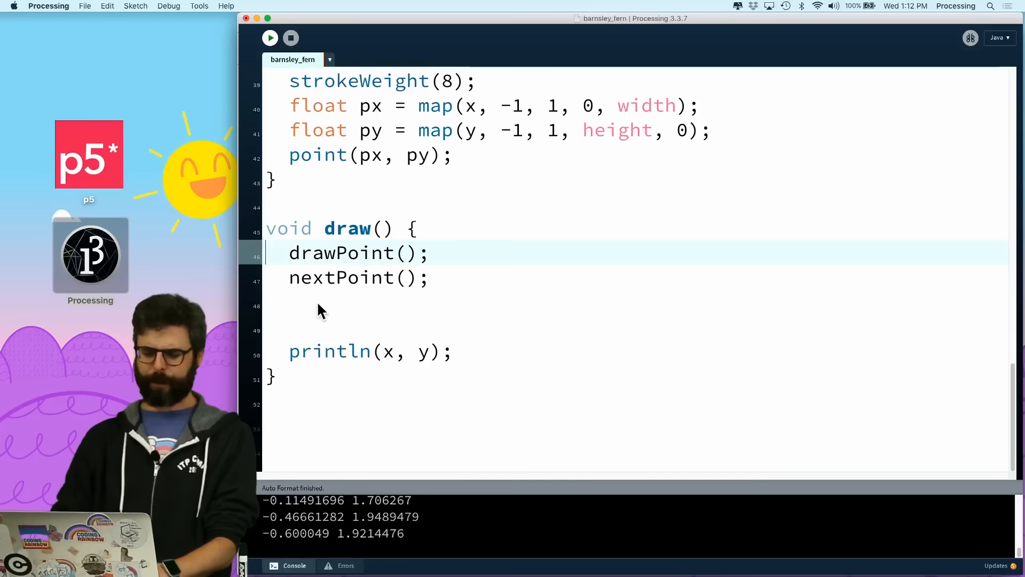
left_click(270, 38)
type("for (int i = 0; i < 100; i++) {")
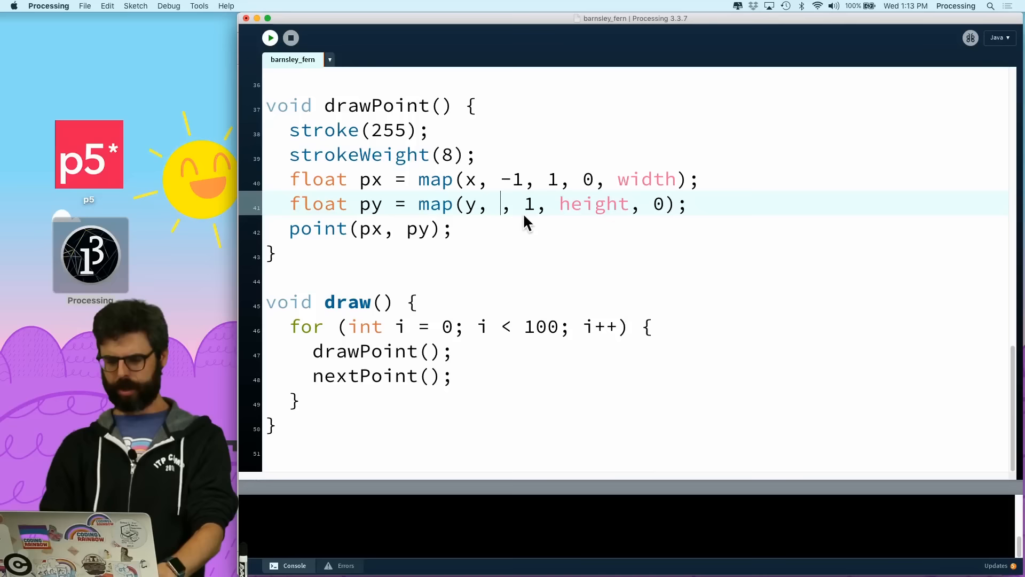
- Call drawPoint() and nextPoint() 100 times per frame in a loop, and start editing the y map lower bound
left_click(269, 37)
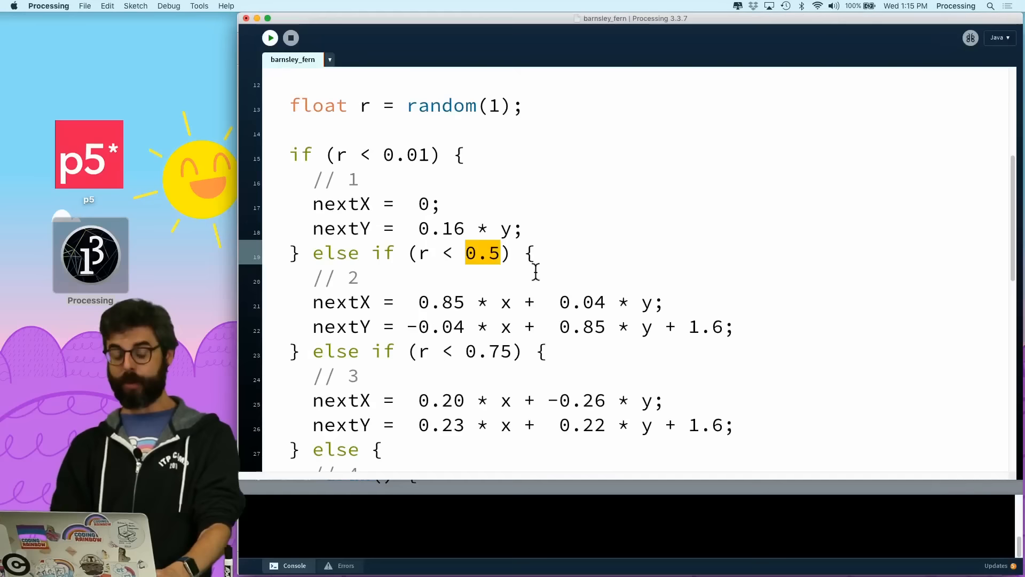
- Change the second and third branch thresholds to 0.86 and 0.93, keeping 0.01 first
type("0.86")
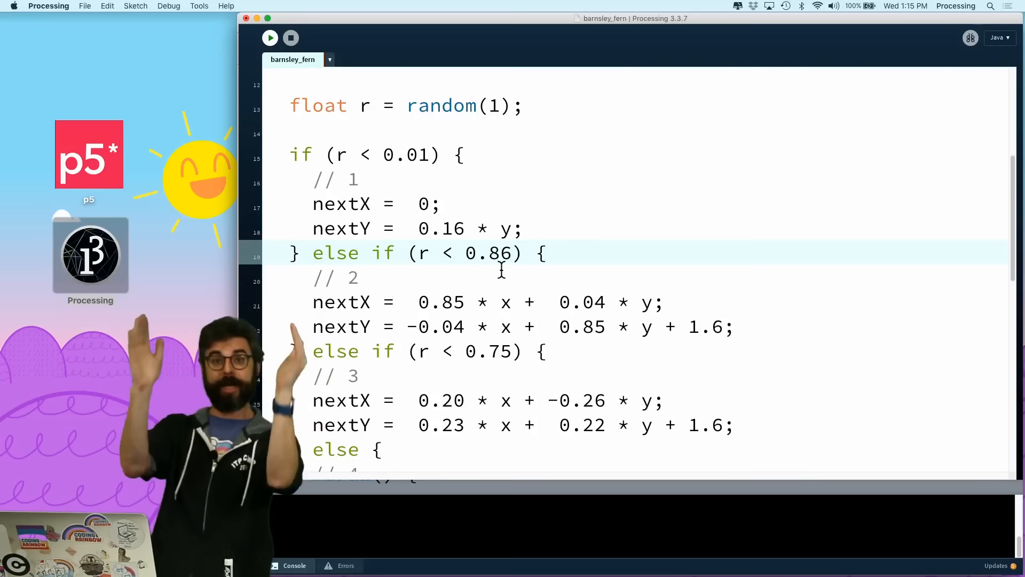
right_click(501, 274)
type("93")
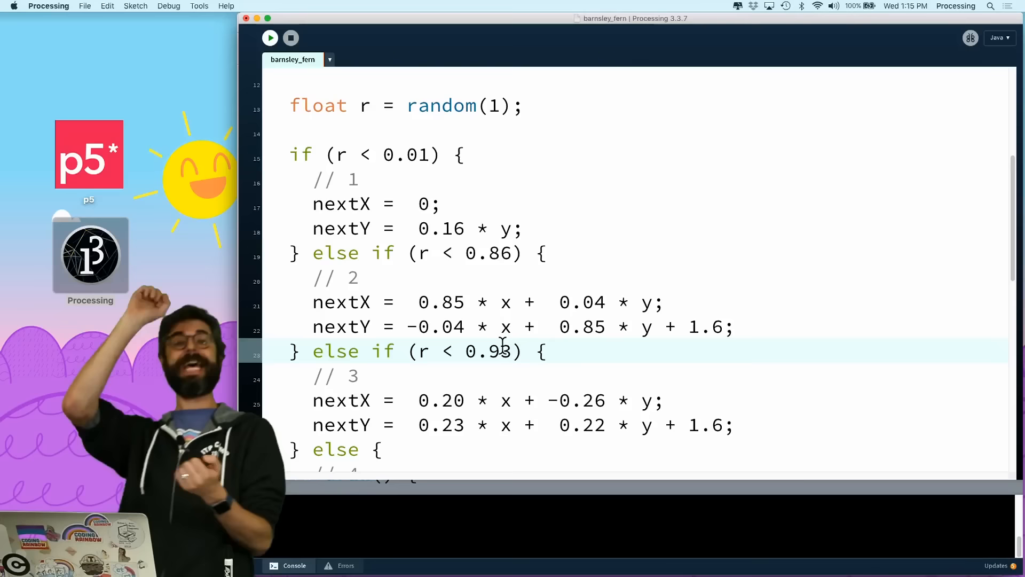
left_click(269, 37)
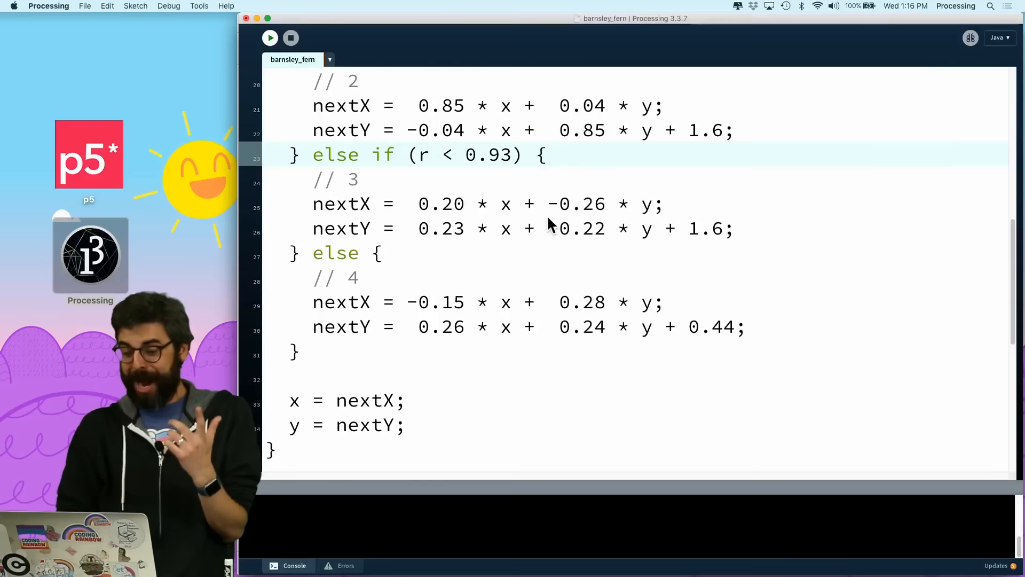
scroll("up", 3)
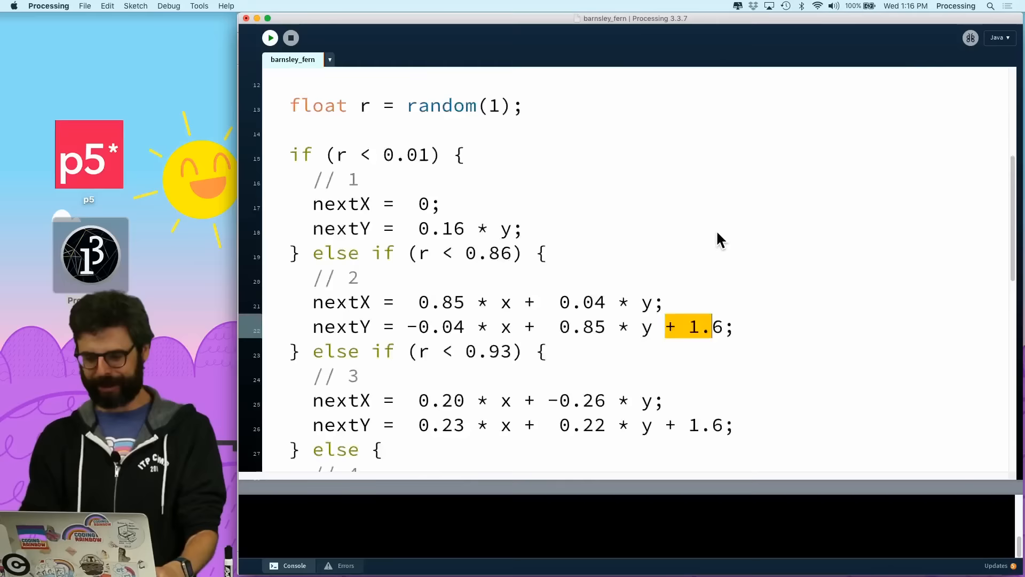
- Set strokeWeight to 2 and widen the map ranges to x -2..2 and y 0..4
scroll("down", 3)
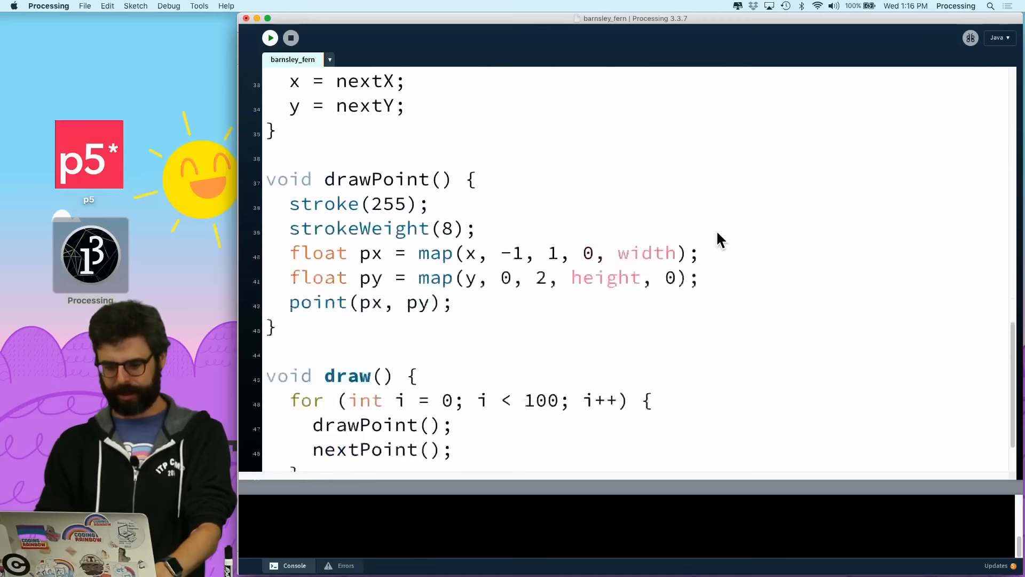
left_click(270, 37)
type("4")
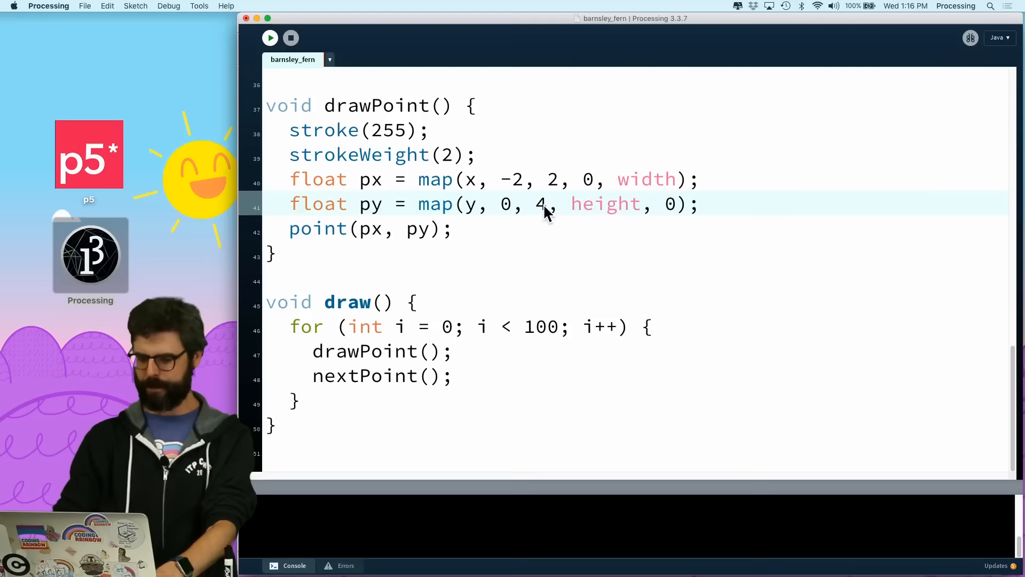
left_click(270, 37)
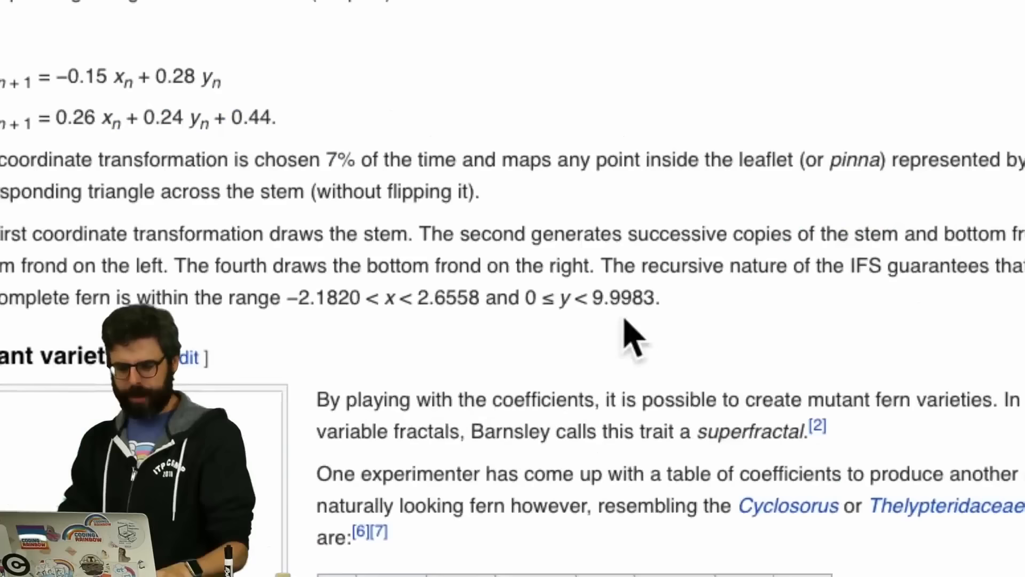
- Select the Wikipedia bounds sentence −2.1820 < x < 2.6558 and 0 ≤ y < 9.9983
left_click_drag(298, 297, 376, 297)
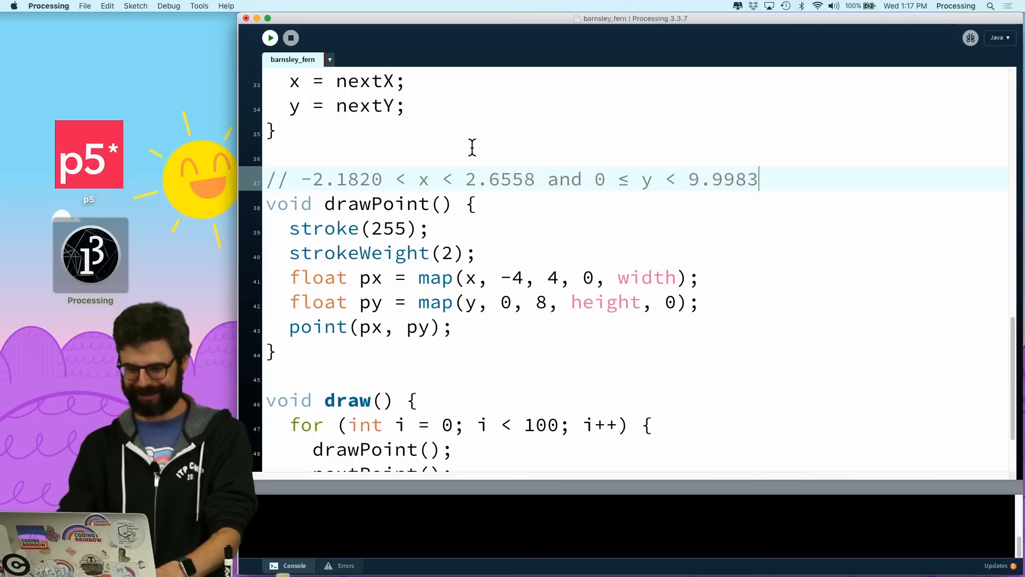
- Replace the map ranges with x -2.1820..2.6558 and y 0..9.9983, then run the sketch
double_click(342, 179)
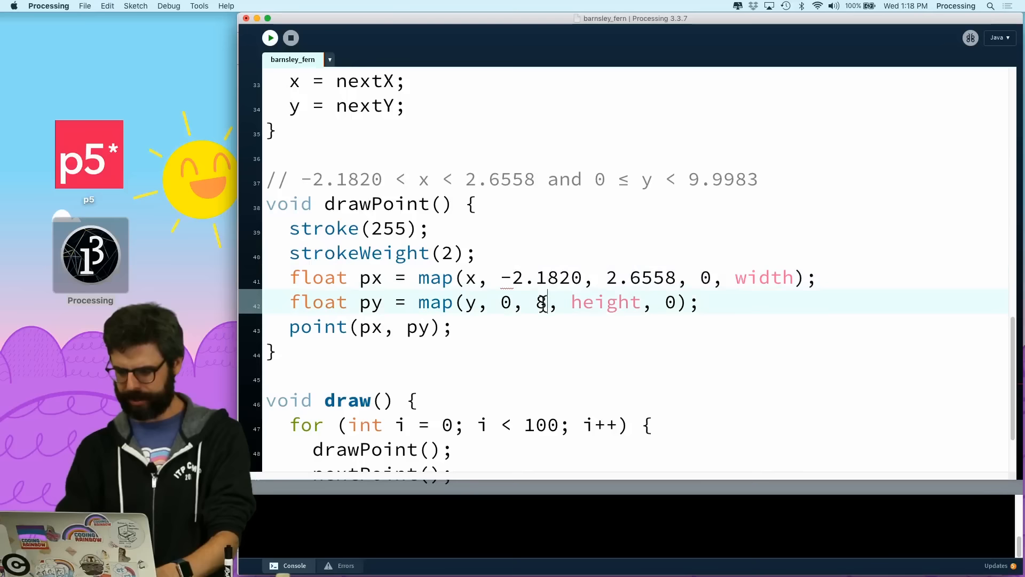
left_click(269, 38)
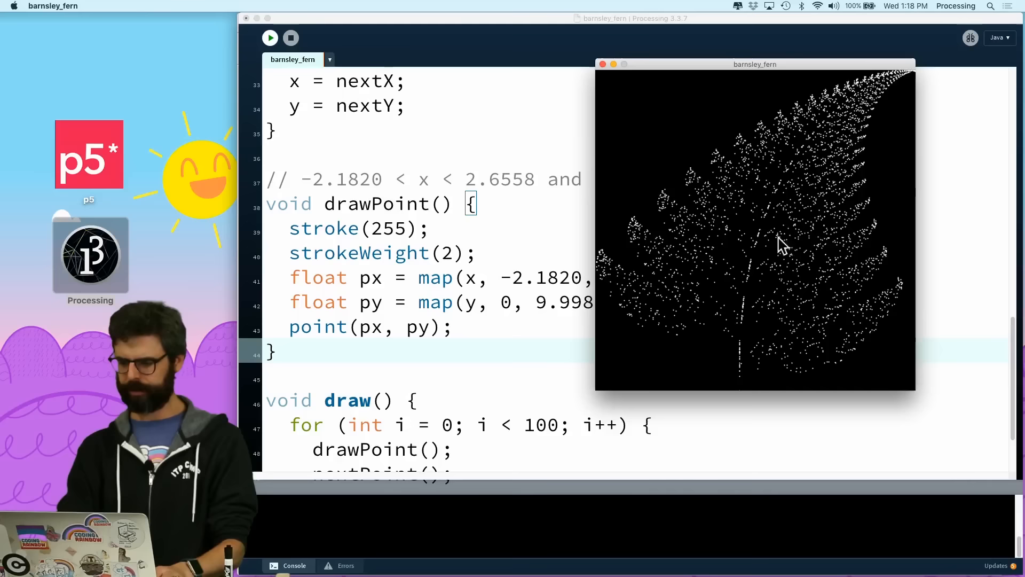